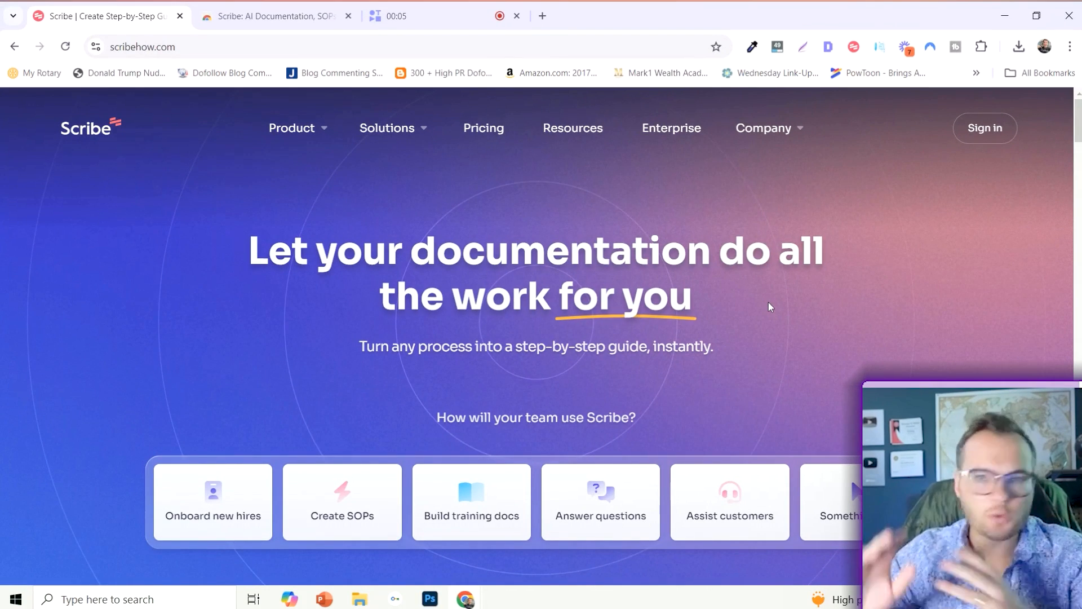
pyautogui.moveTo(927, 292)
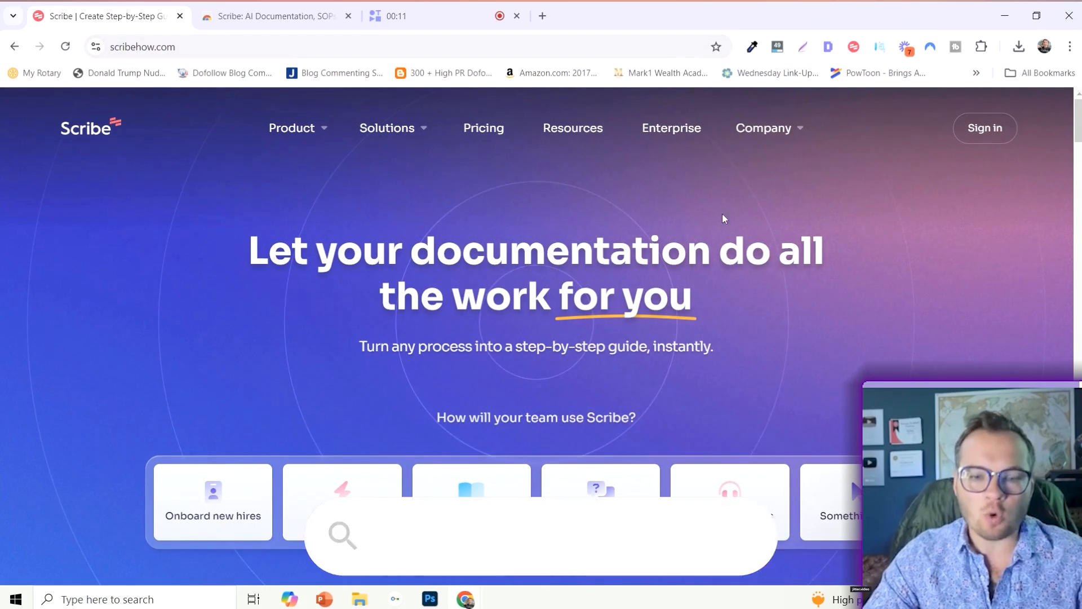
# View the Scribe browser extension listing and look through its details
pyautogui.click(273, 14)
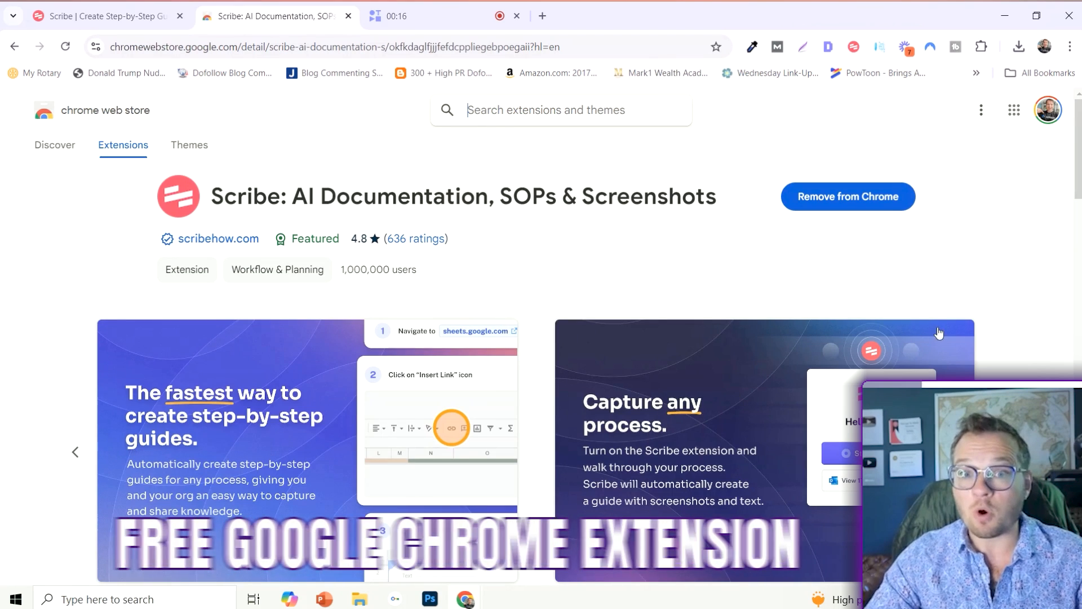
pyautogui.moveTo(1028, 371)
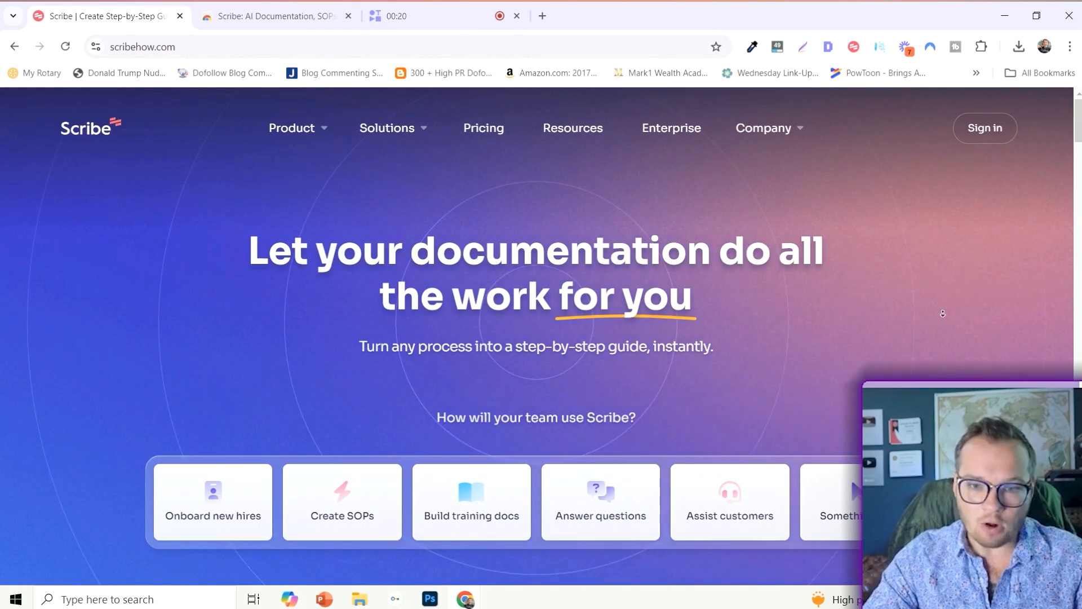
pyautogui.scroll(-3)
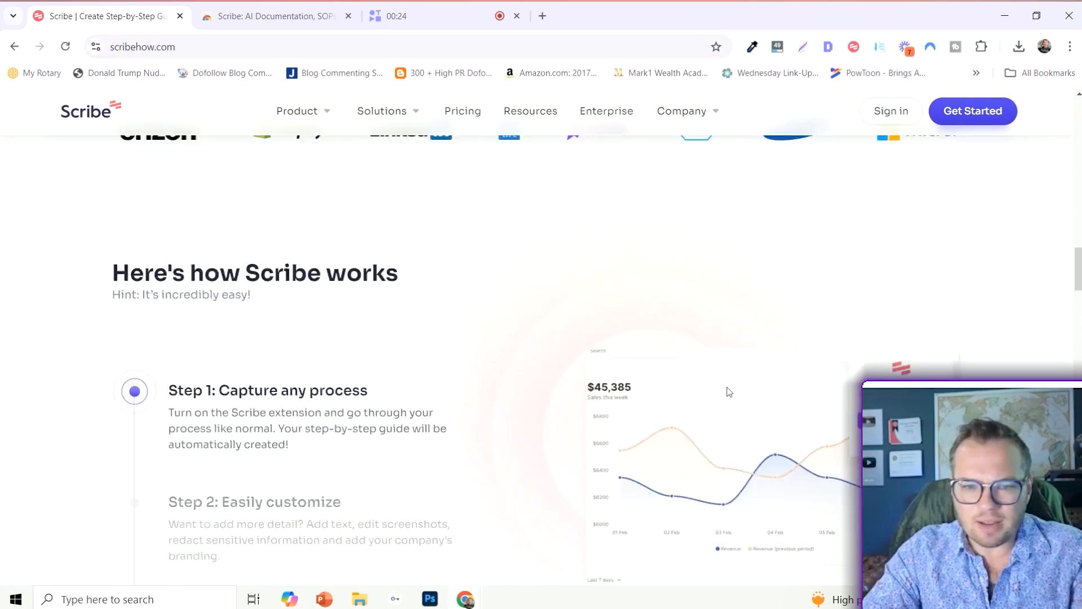
pyautogui.scroll(-3)
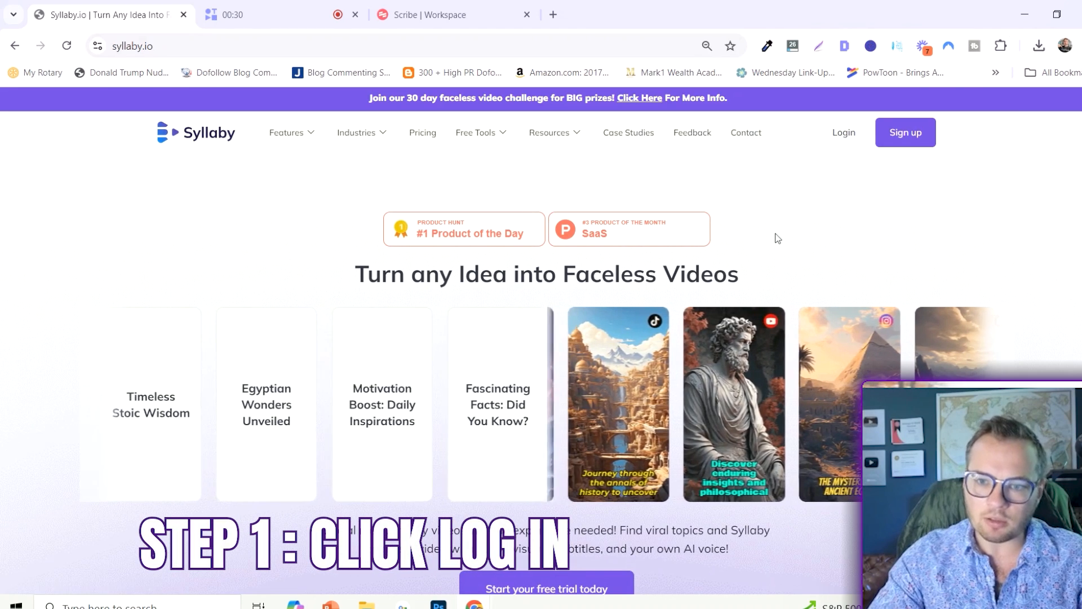
# Log in, start a Hyper Realism faceless video and generate a script on ancient Rome secrets
pyautogui.click(841, 132)
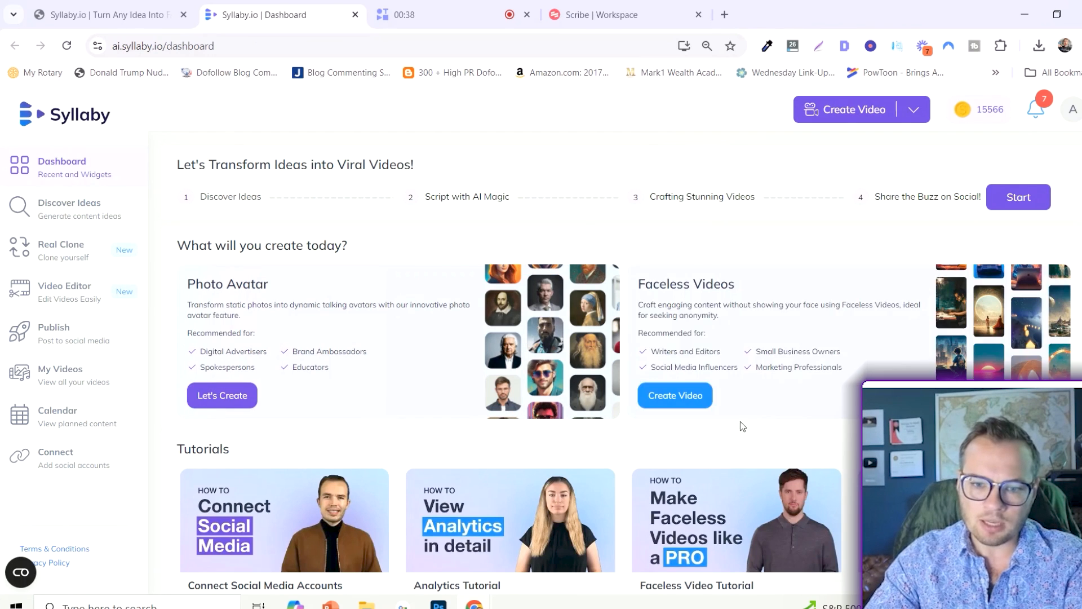
pyautogui.click(674, 396)
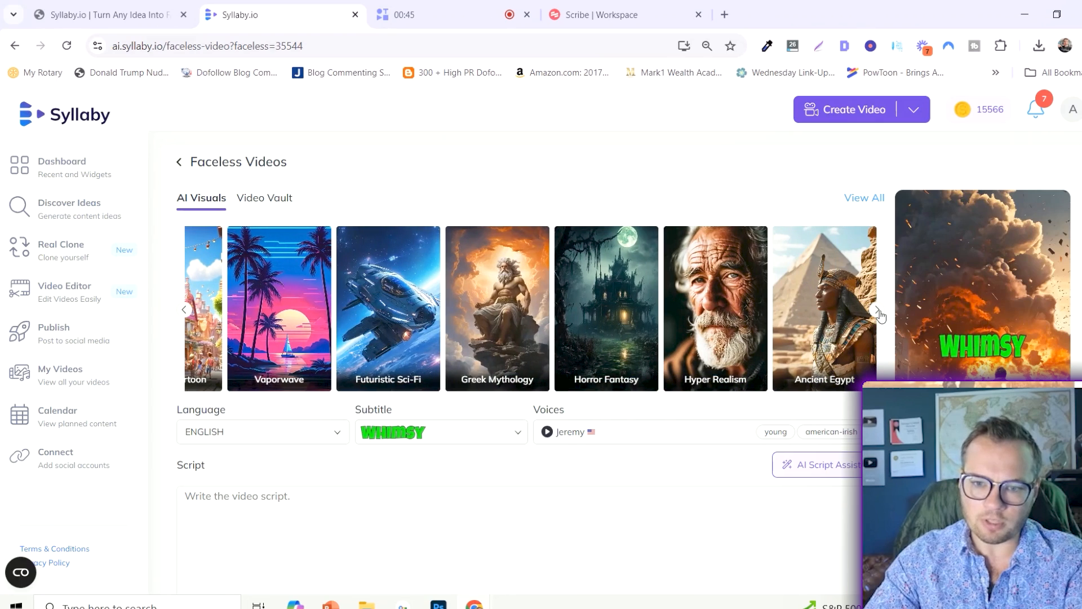
pyautogui.click(715, 309)
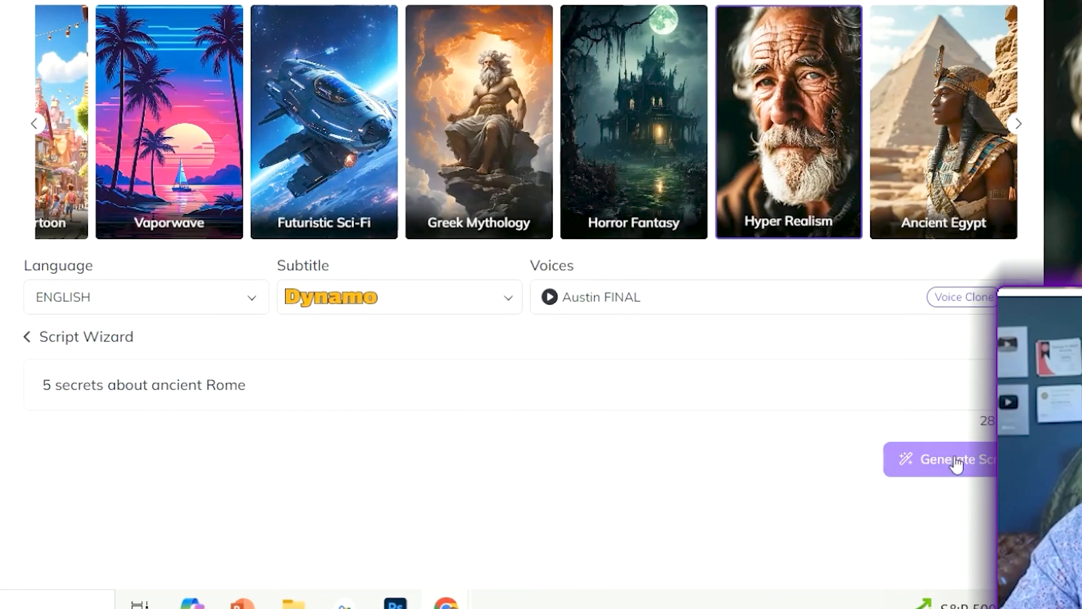
pyautogui.click(951, 459)
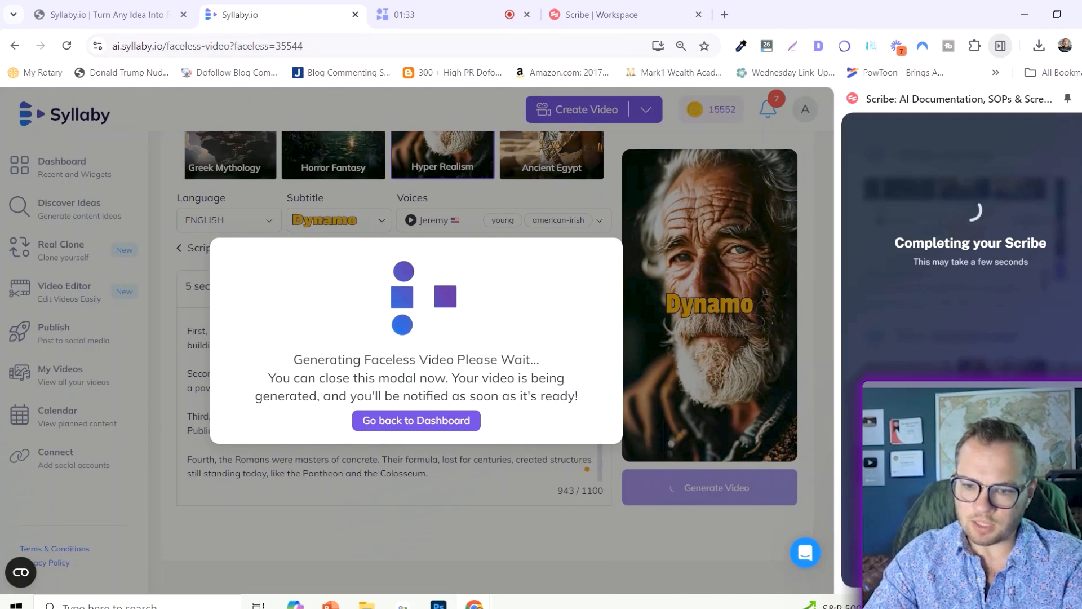
pyautogui.click(794, 14)
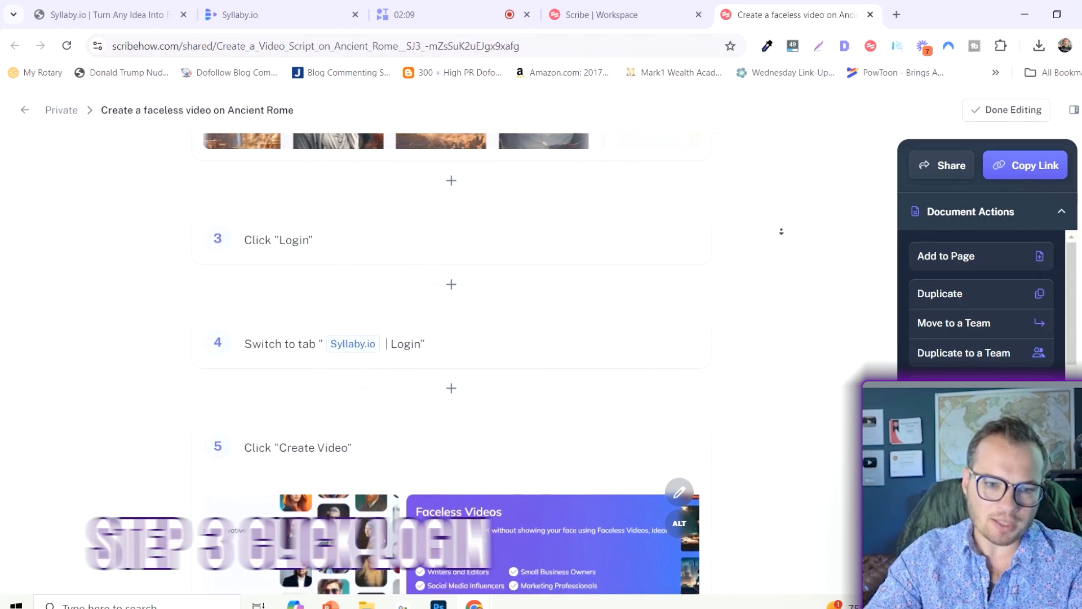
# Retitle a guide step to 'Select your language' and finish editing the guide
pyautogui.scroll(-3)
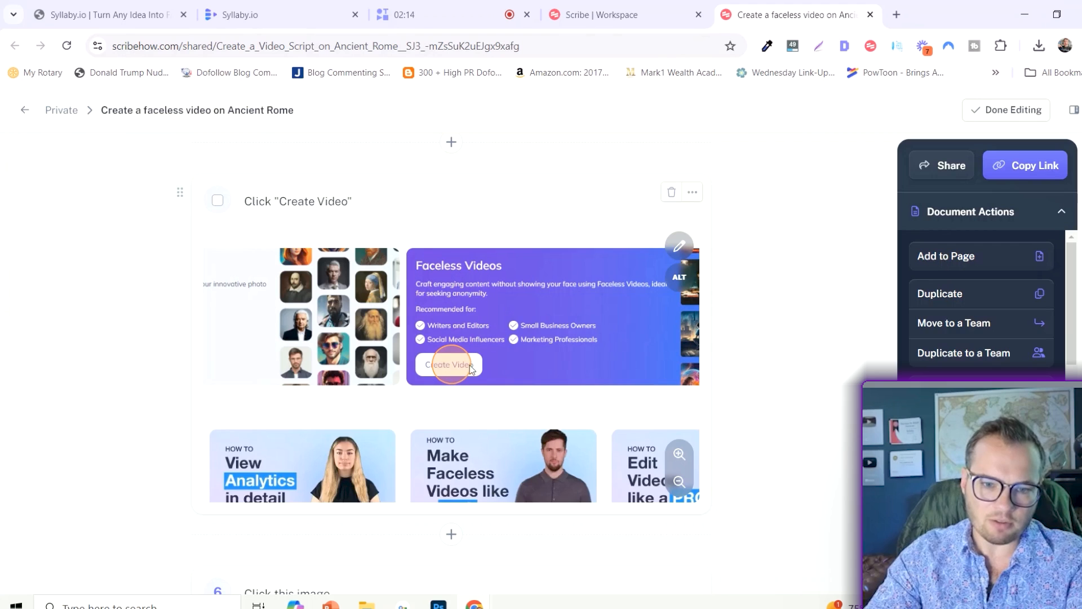
pyautogui.scroll(-3)
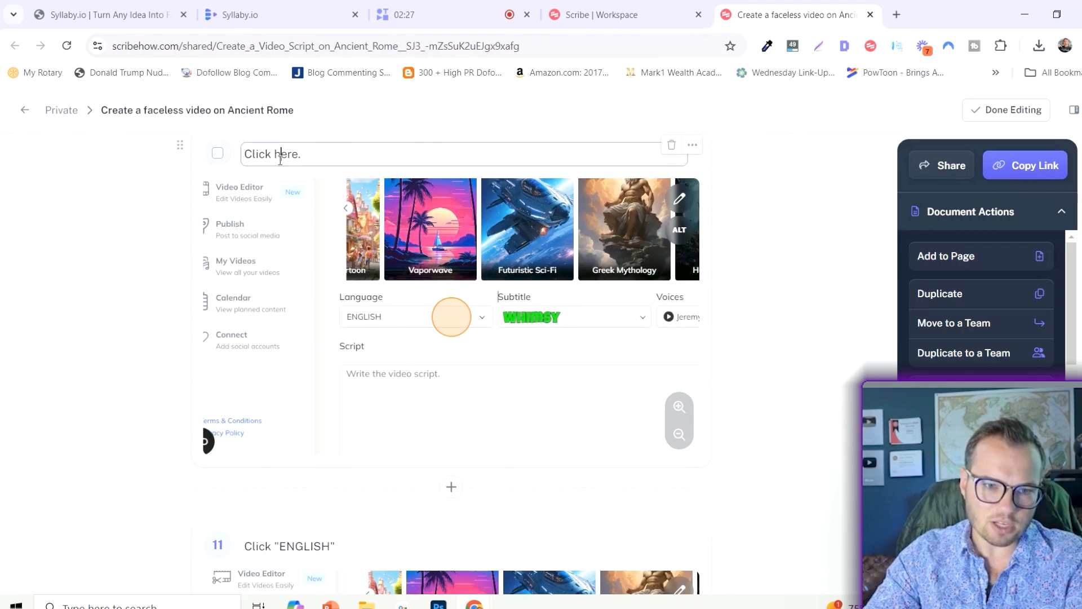
pyautogui.write('Select your language')
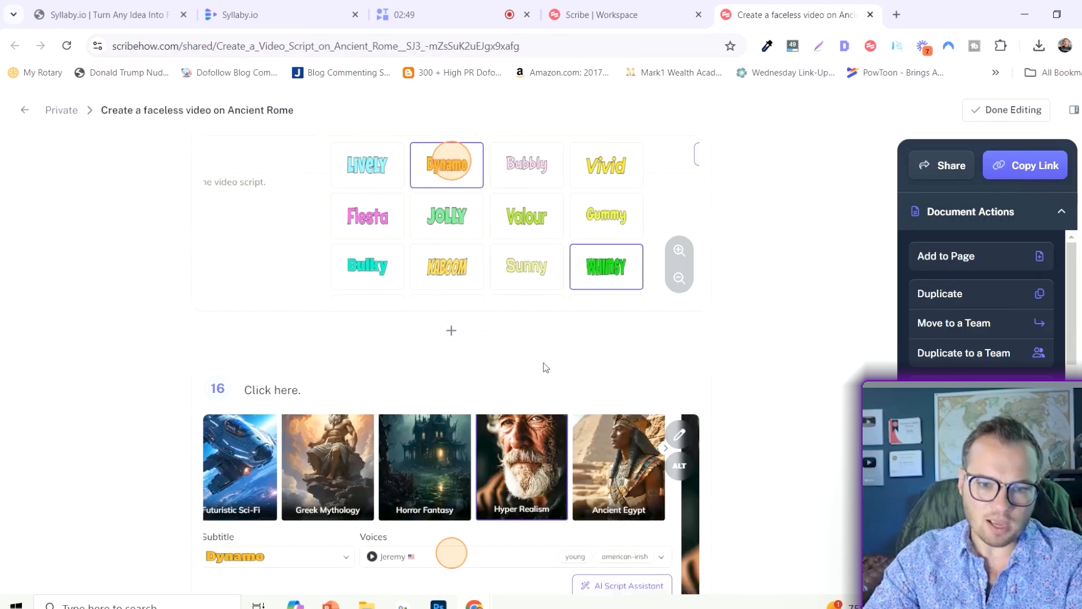
pyautogui.scroll(-3)
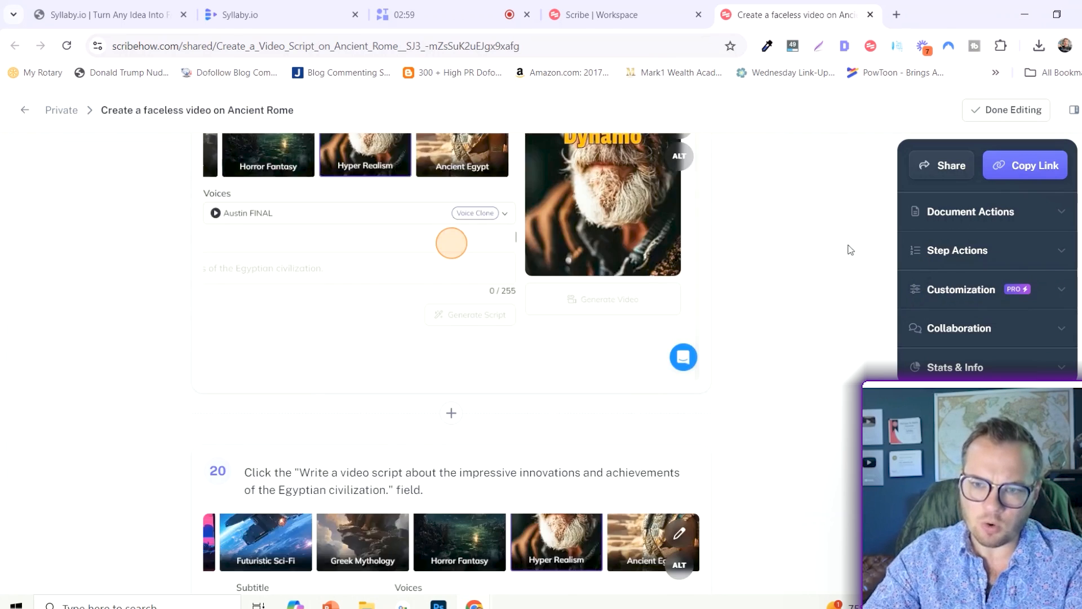
pyautogui.click(949, 165)
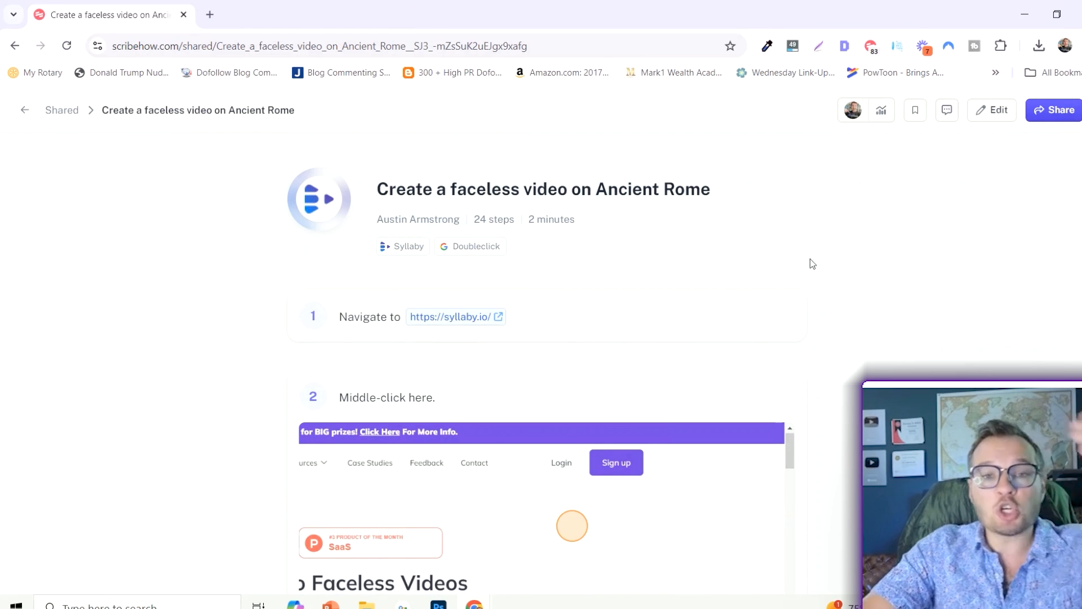
pyautogui.scroll(-3)
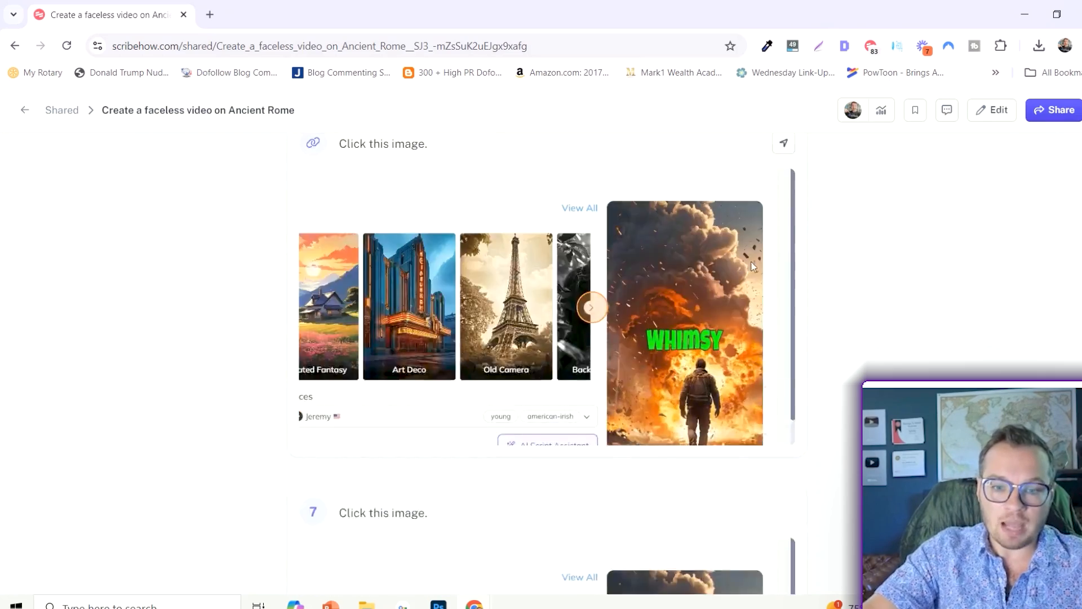
pyautogui.scroll(-3)
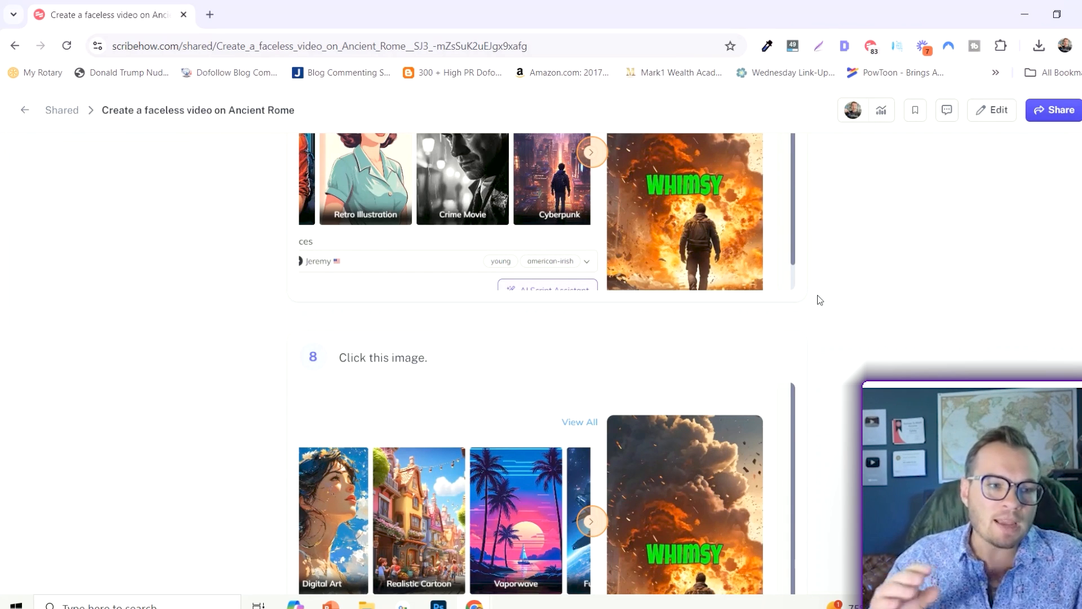
pyautogui.scroll(-3)
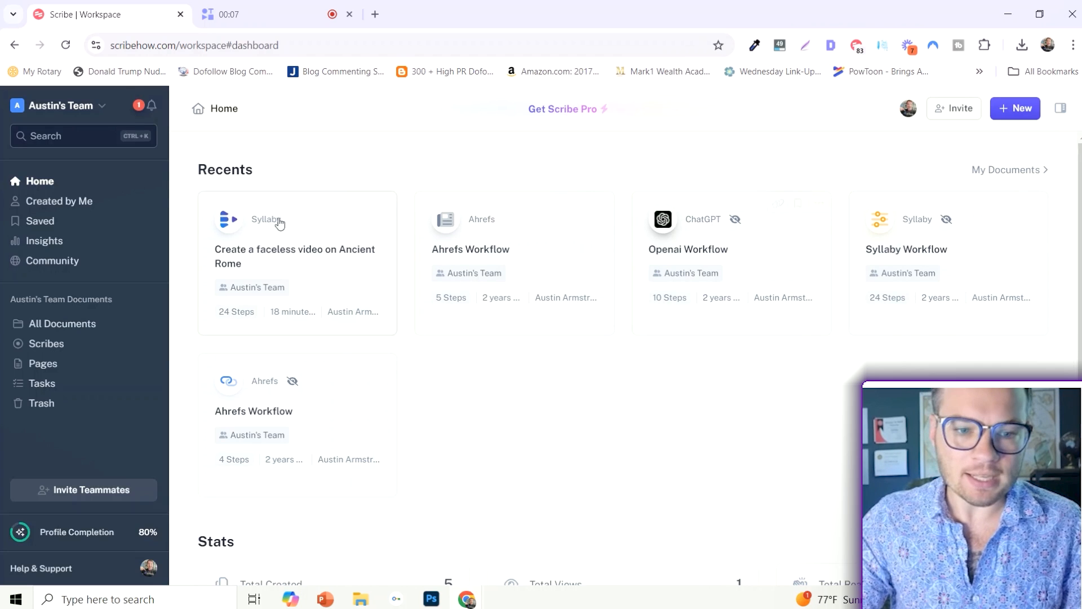
pyautogui.moveTo(751, 243)
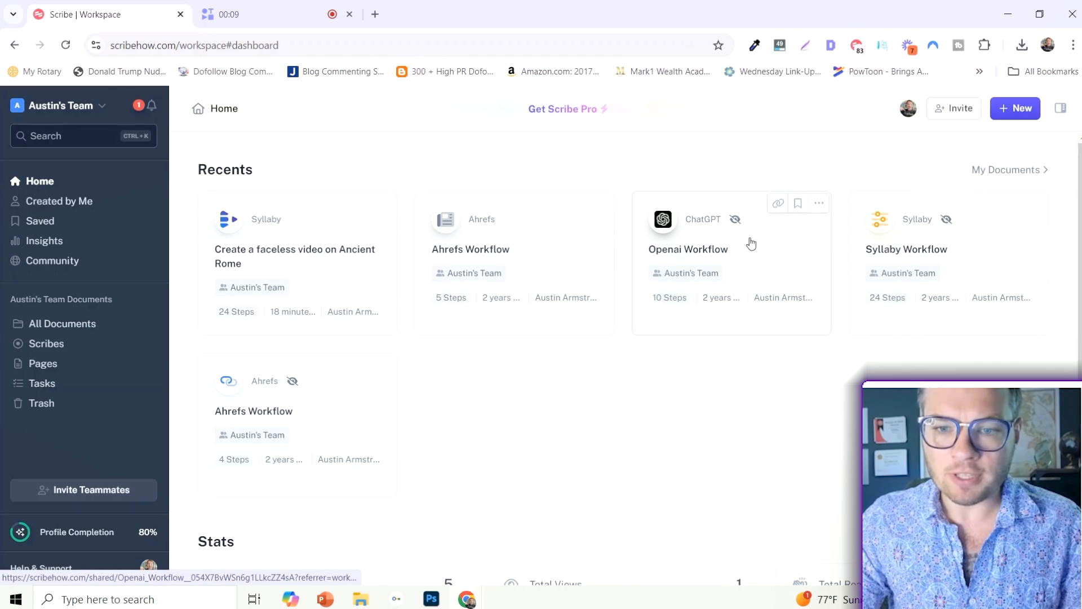
pyautogui.click(688, 249)
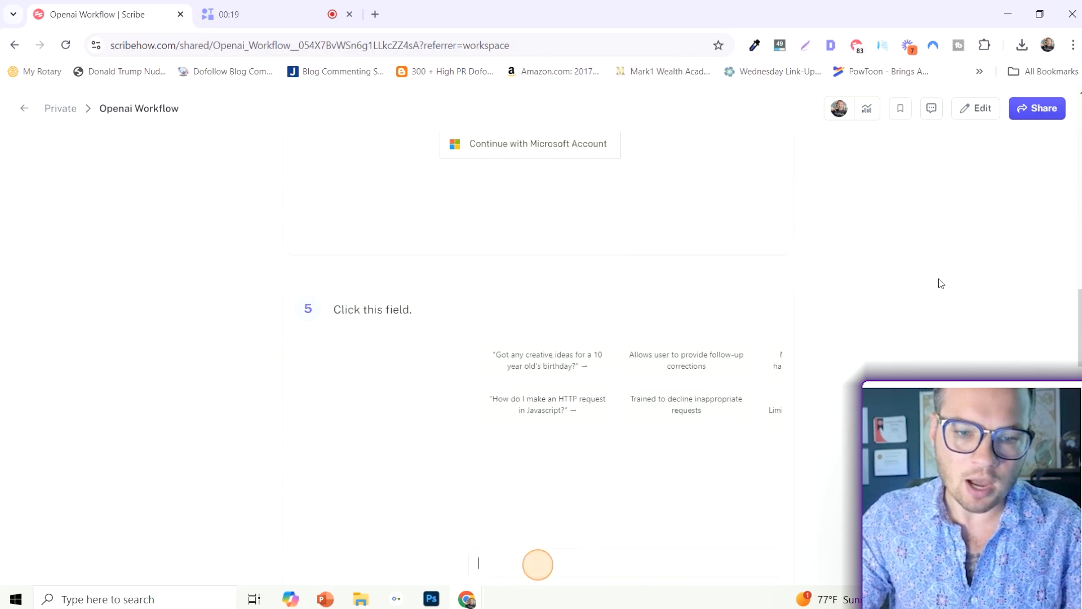
pyautogui.scroll(-3)
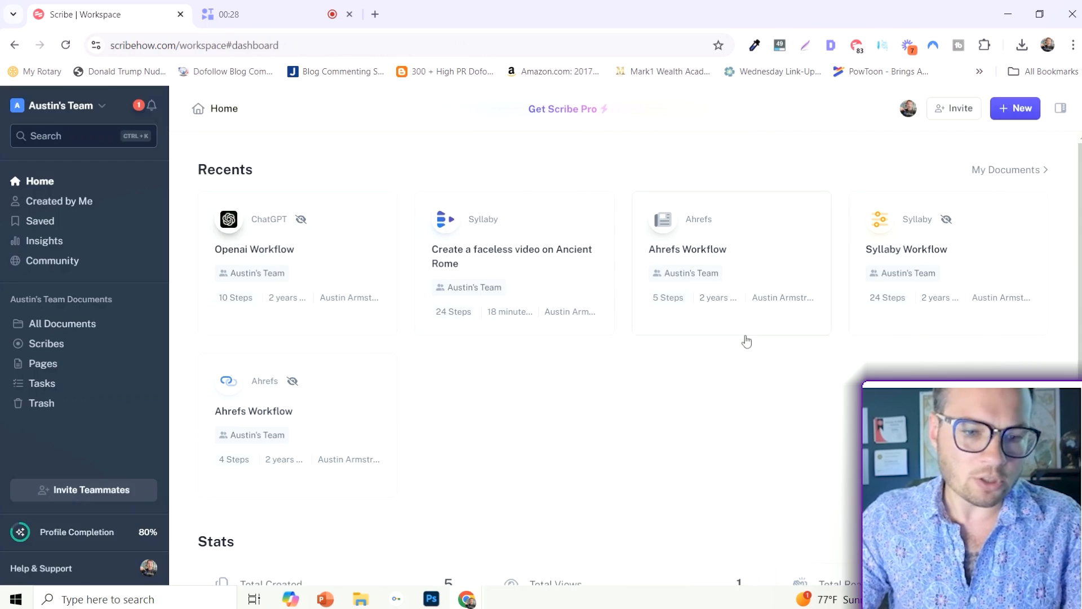
pyautogui.scroll(-3)
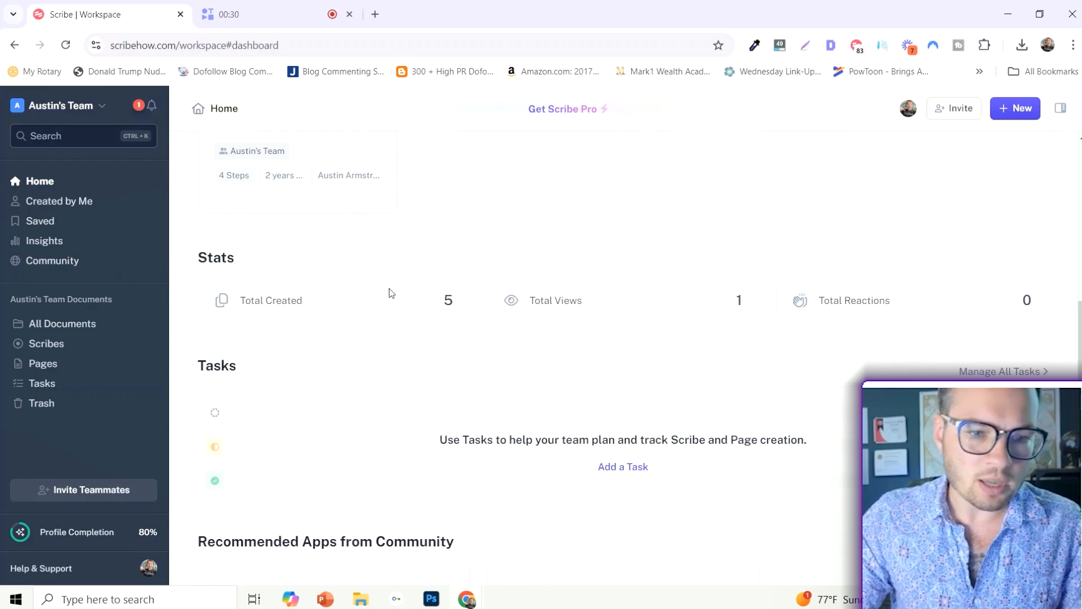
pyautogui.moveTo(563, 317)
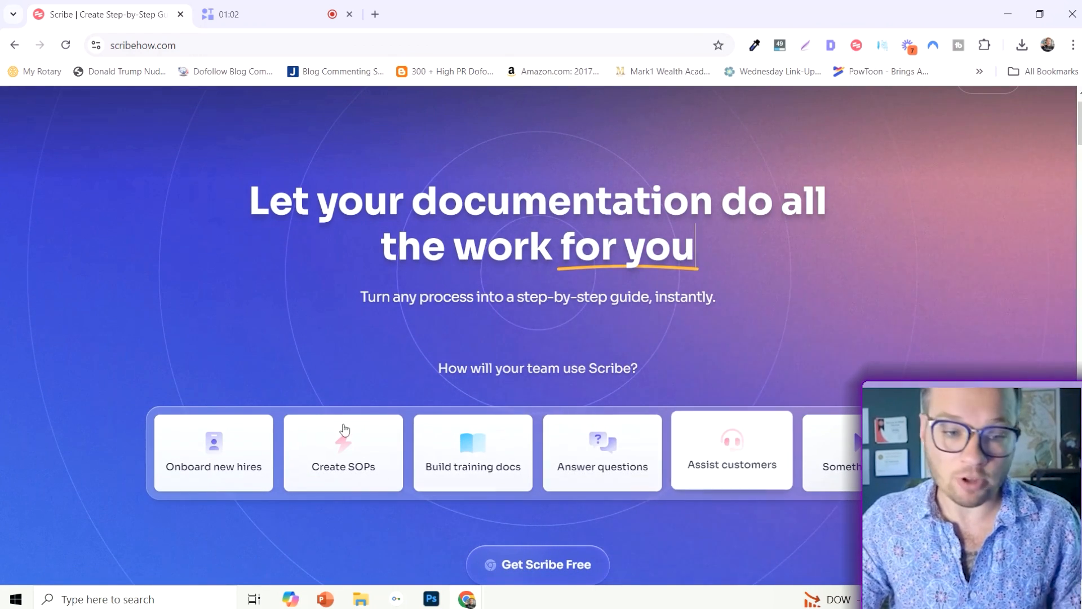
# Choose the Create SOPs use case, then go to the Scribe Gallery of example guides
pyautogui.click(343, 451)
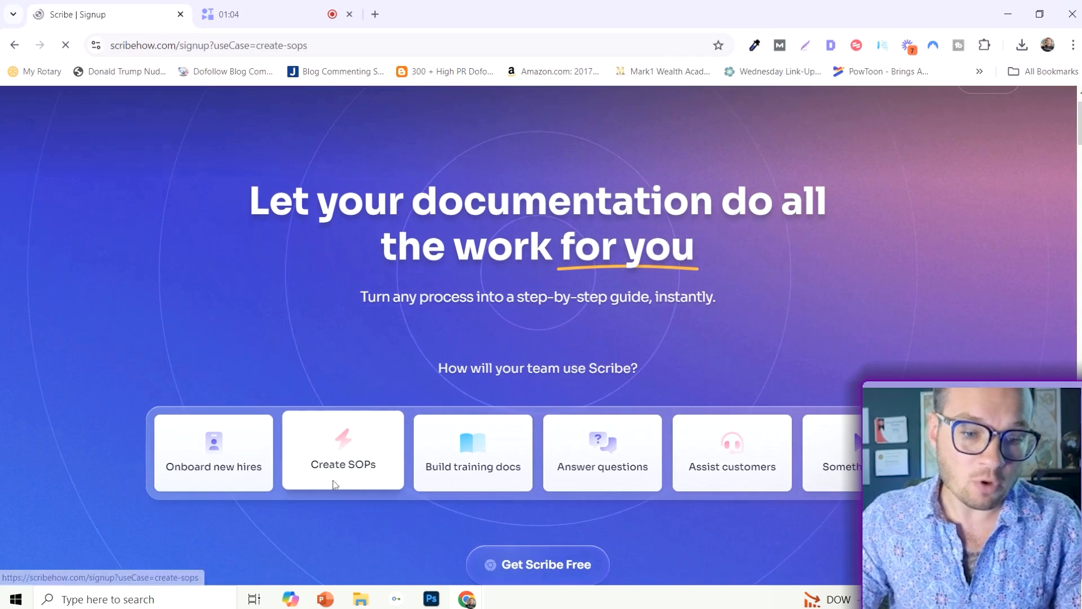
pyautogui.click(343, 452)
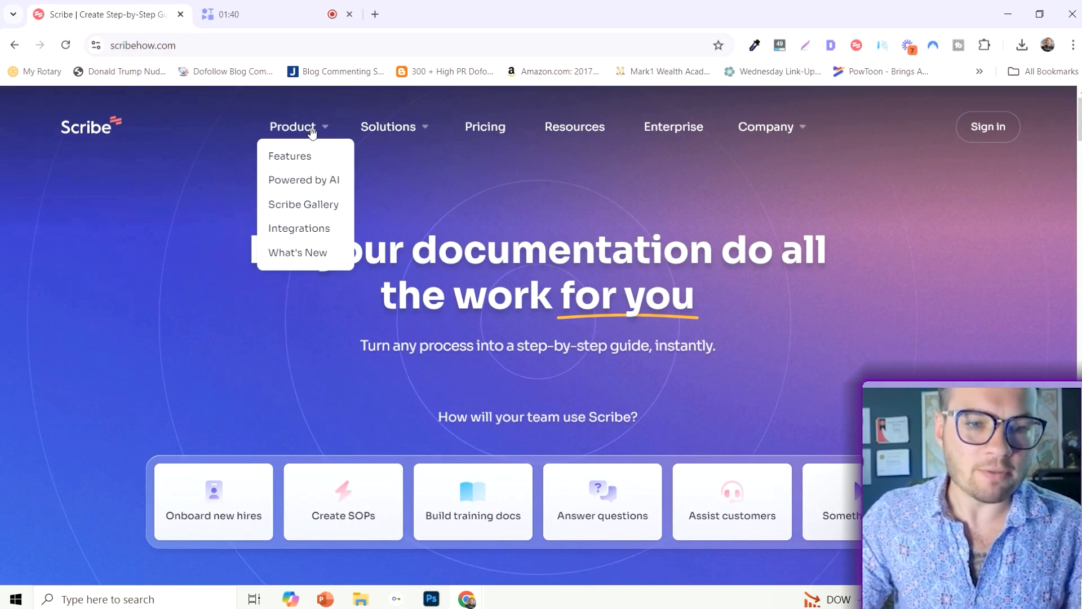
pyautogui.moveTo(302, 204)
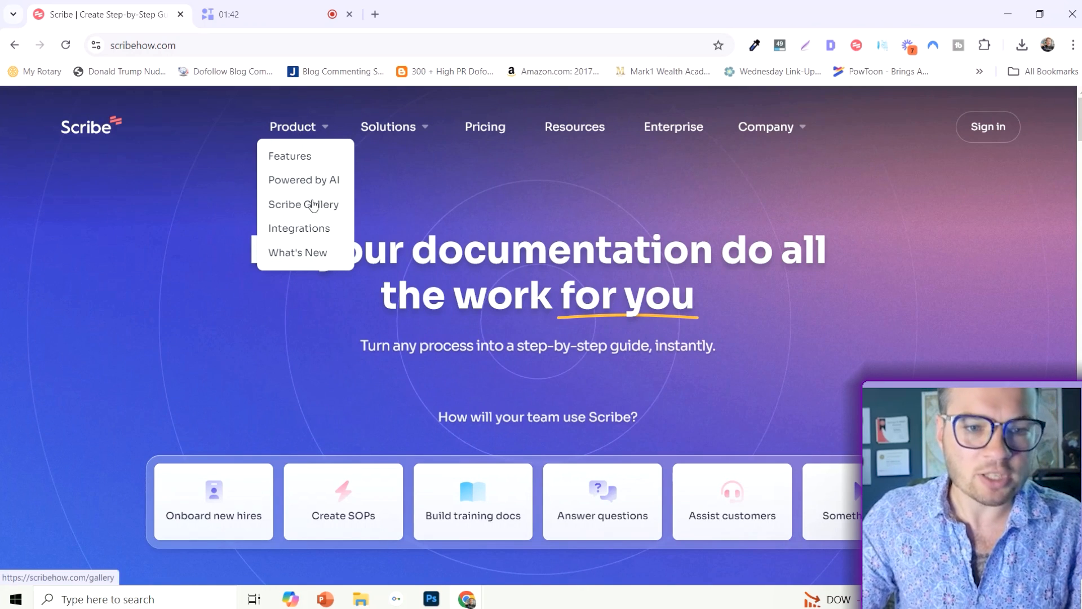
pyautogui.click(302, 204)
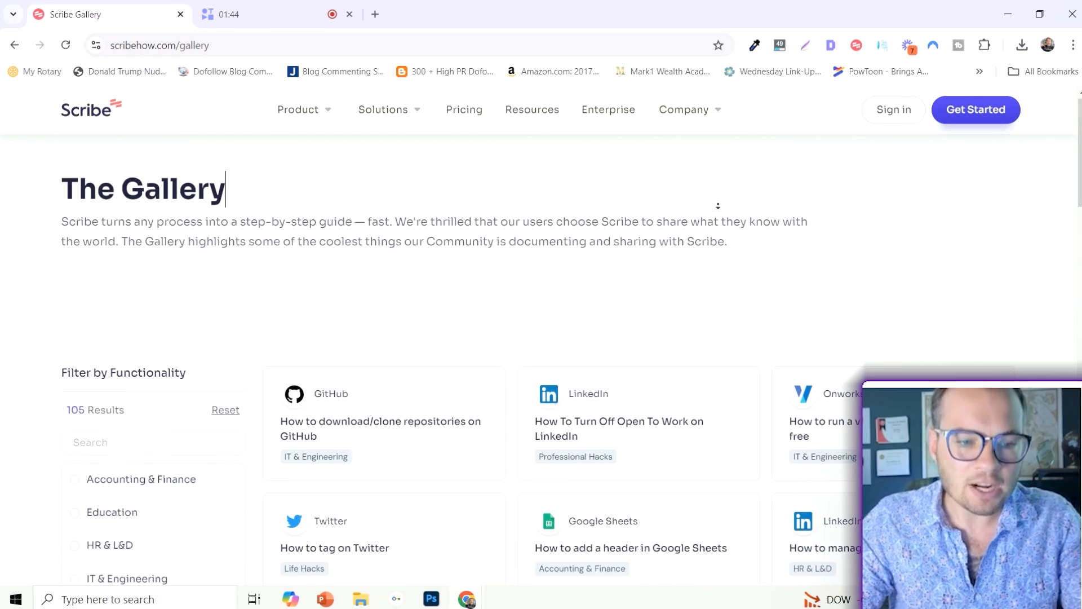
# Browse the Gallery, view the LinkedIn Open To Work guide, then the Amazon wish list guide
pyautogui.scroll(-3)
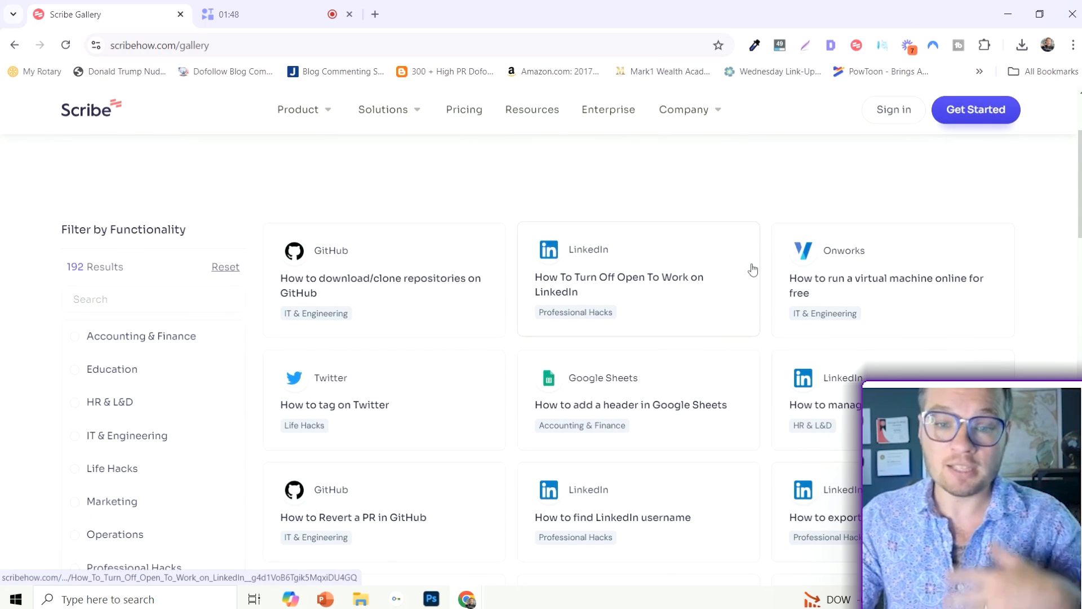
pyautogui.scroll(-3)
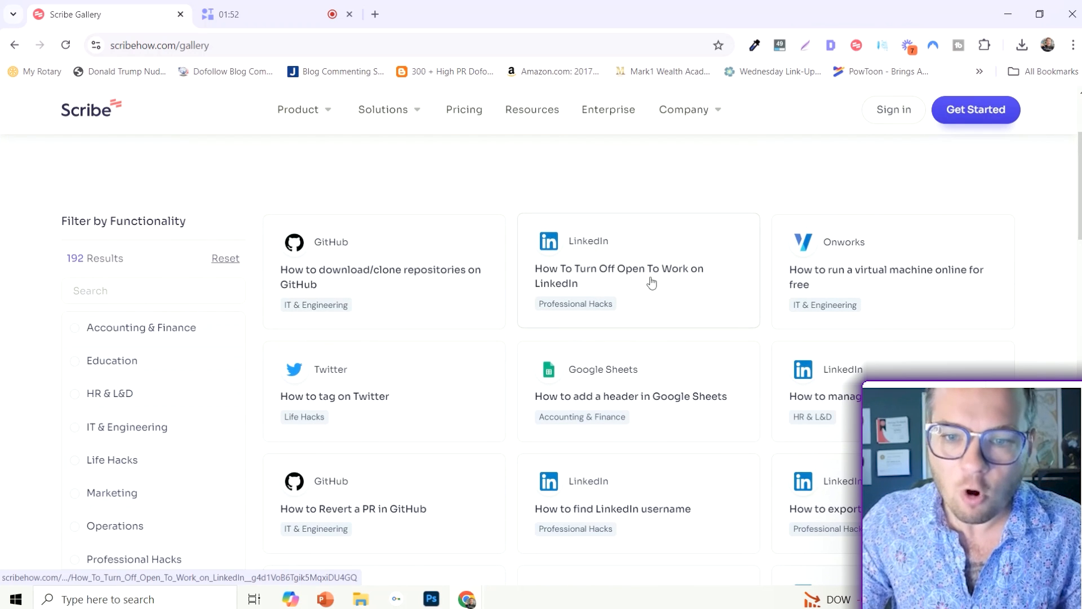
pyautogui.click(618, 276)
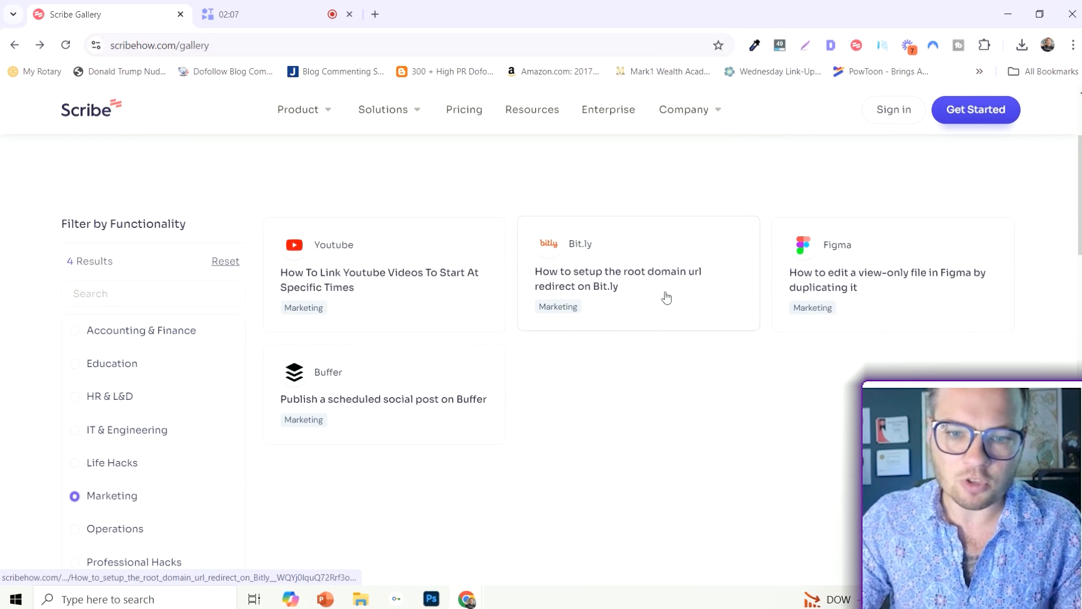
pyautogui.moveTo(344, 286)
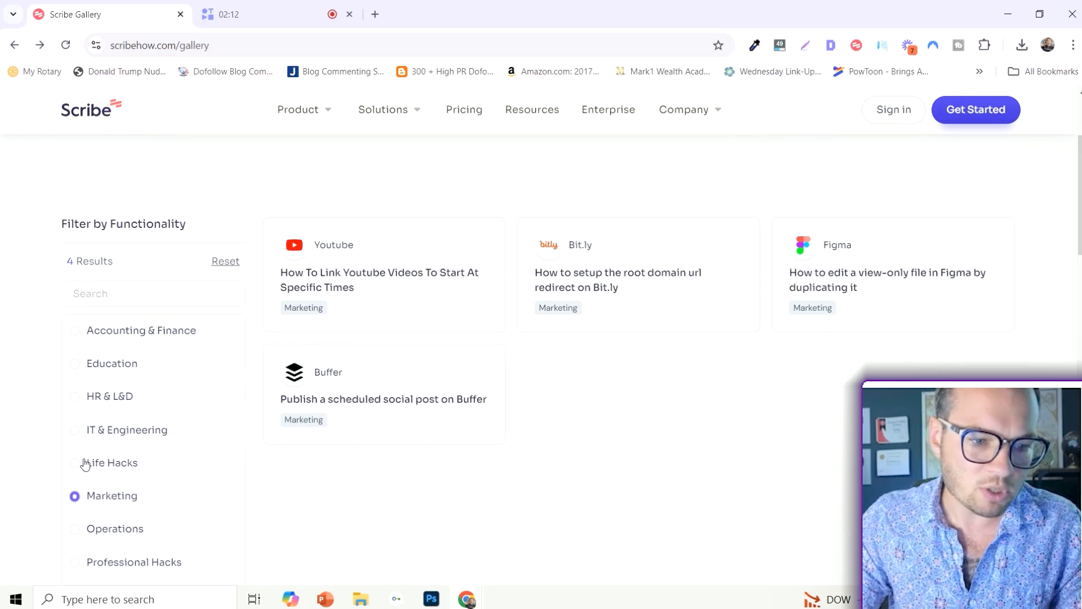
pyautogui.scroll(-3)
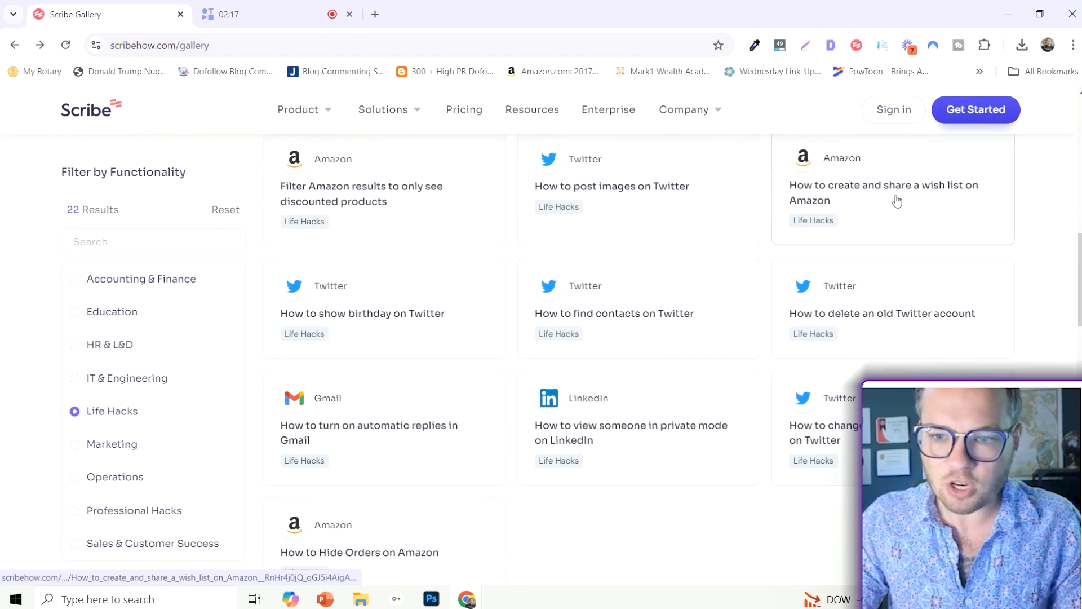
pyautogui.click(884, 193)
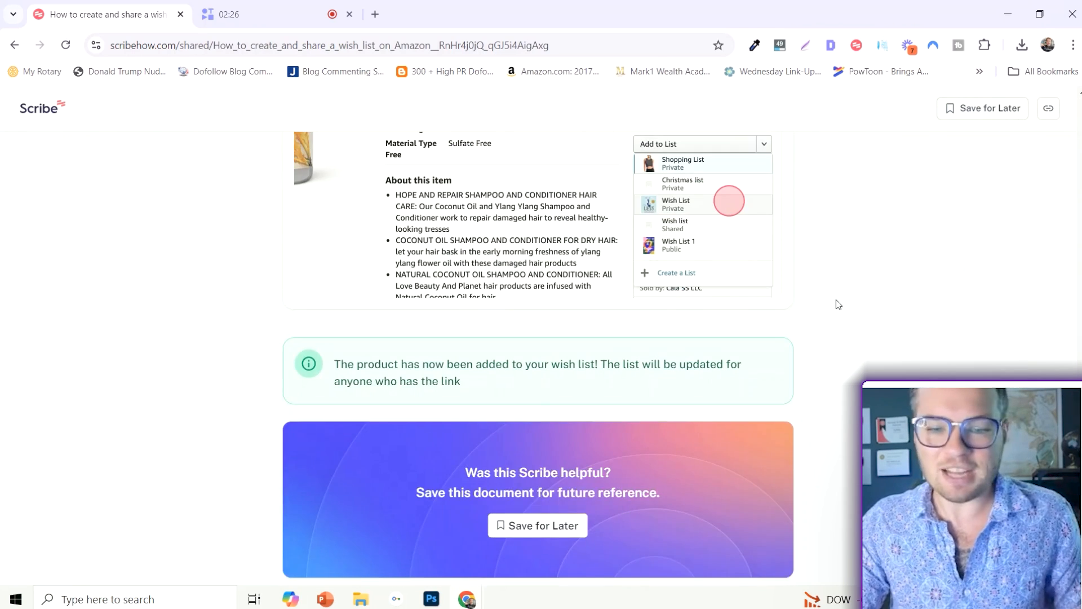
# Review the Amazon wish list guide and return to the scribehow.com homepage
pyautogui.scroll(3)
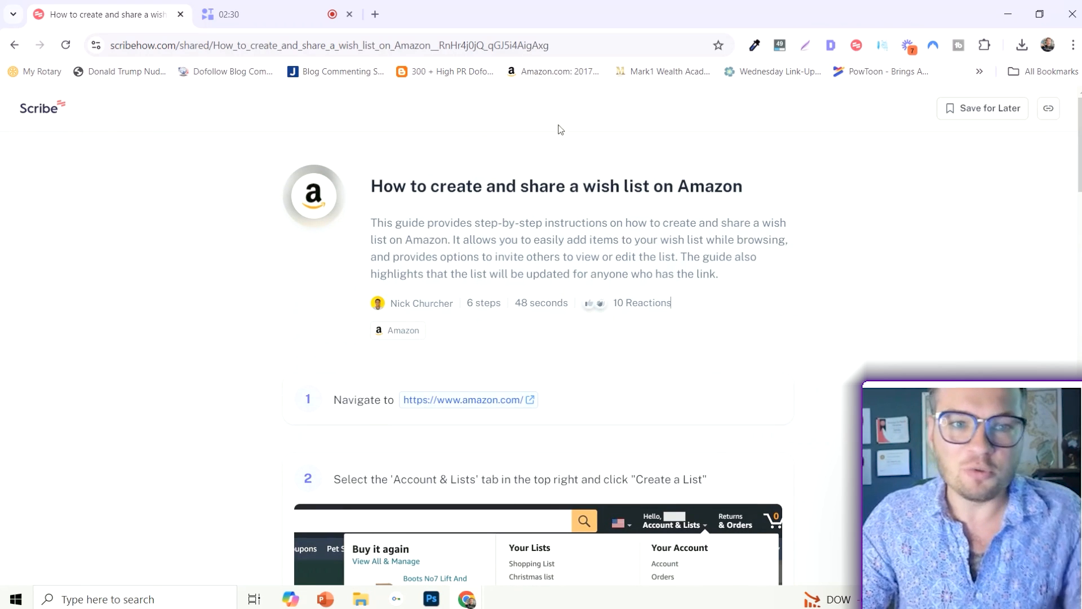
pyautogui.moveTo(527, 280)
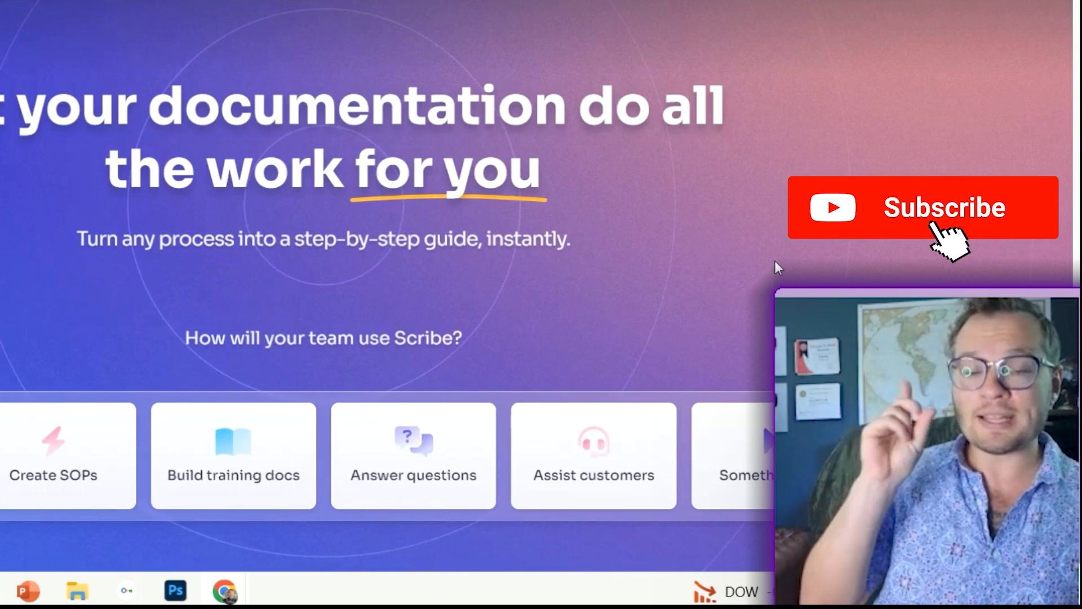
pyautogui.click(942, 207)
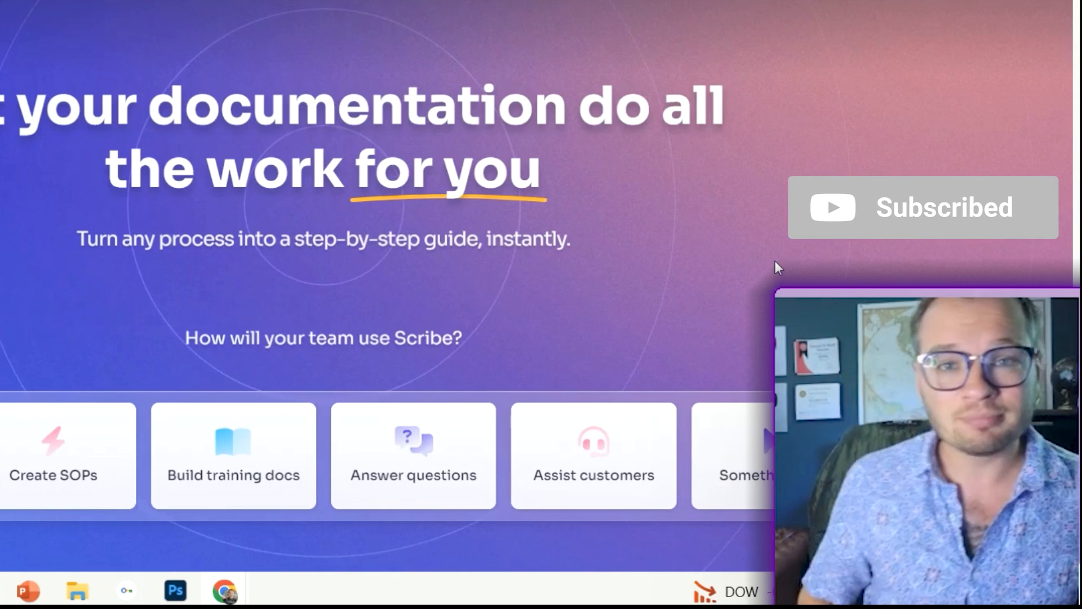